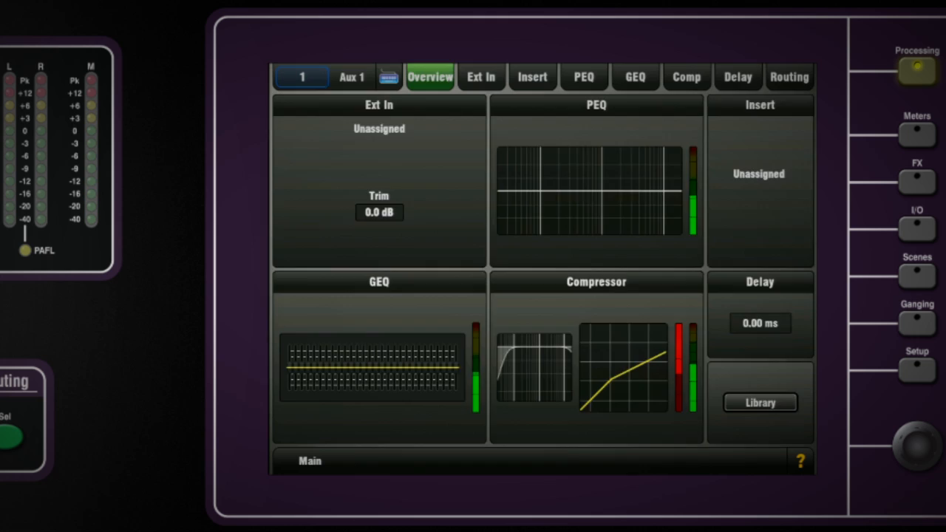
- Open Aux 1's name and colour panel from its Overview screen
{"action": "left_click", "coordinate": [583, 77]}
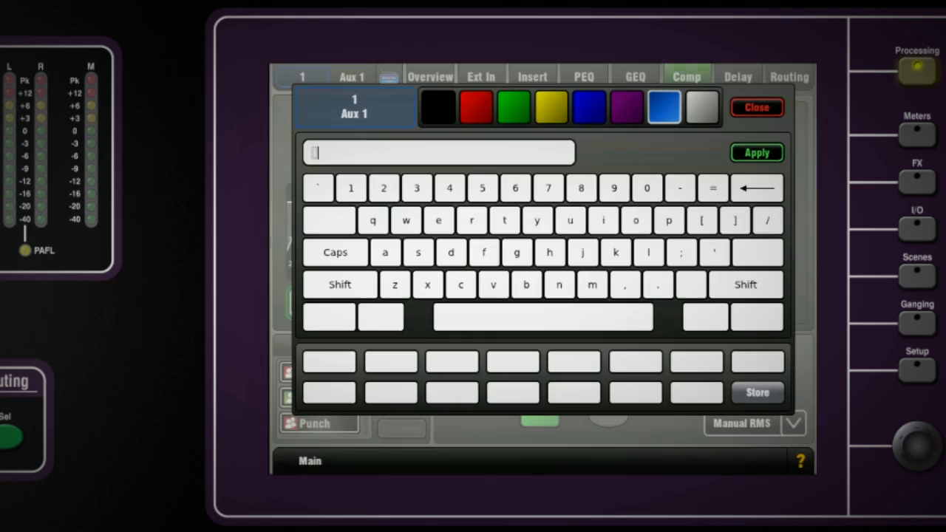
- Enter a new name for the Aux 1 mix on the keyboard and apply it
{"action": "left_click", "coordinate": [340, 284]}
{"action": "type", "text": "Aux"}
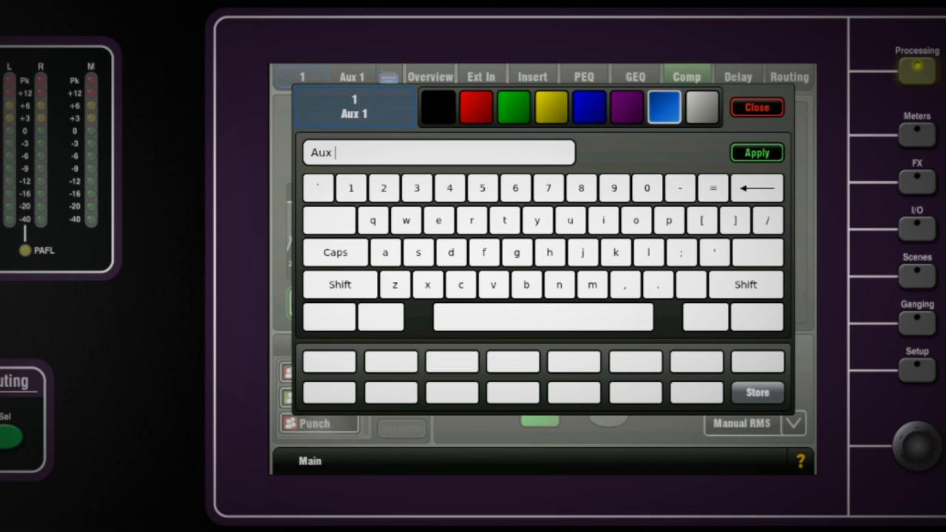
{"action": "left_click", "coordinate": [351, 188]}
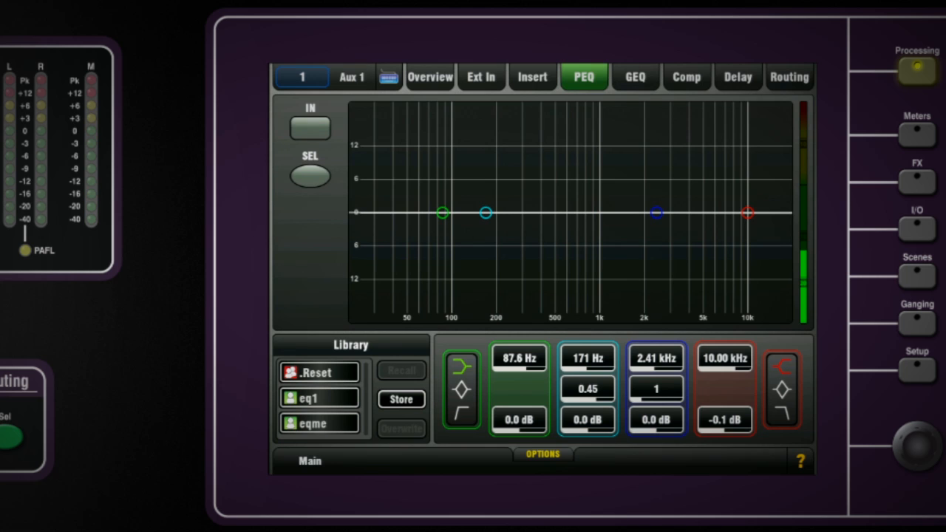
- Boost the Aux 1 low shelf to about 7 dB and flatten the high band
{"action": "left_click_drag", "start_coordinate": [442, 213], "coordinate": [441, 172]}
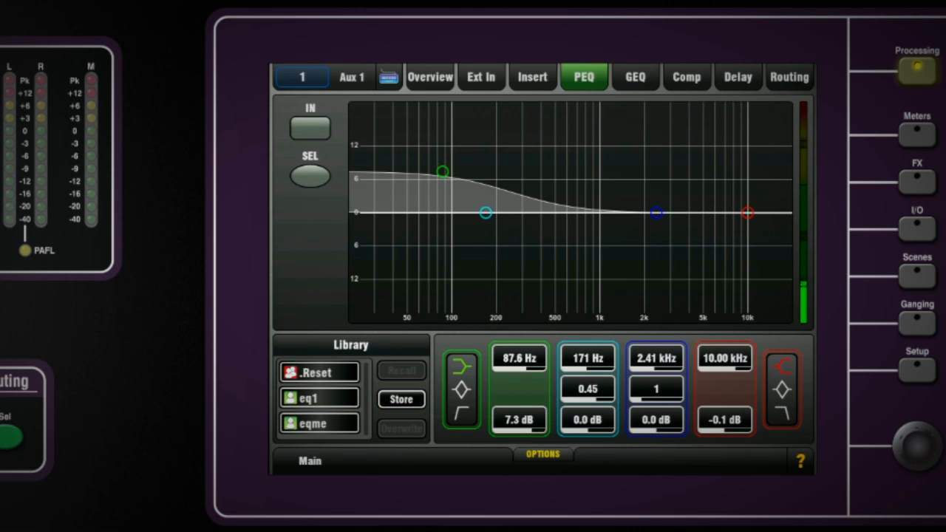
{"action": "left_click", "coordinate": [543, 453]}
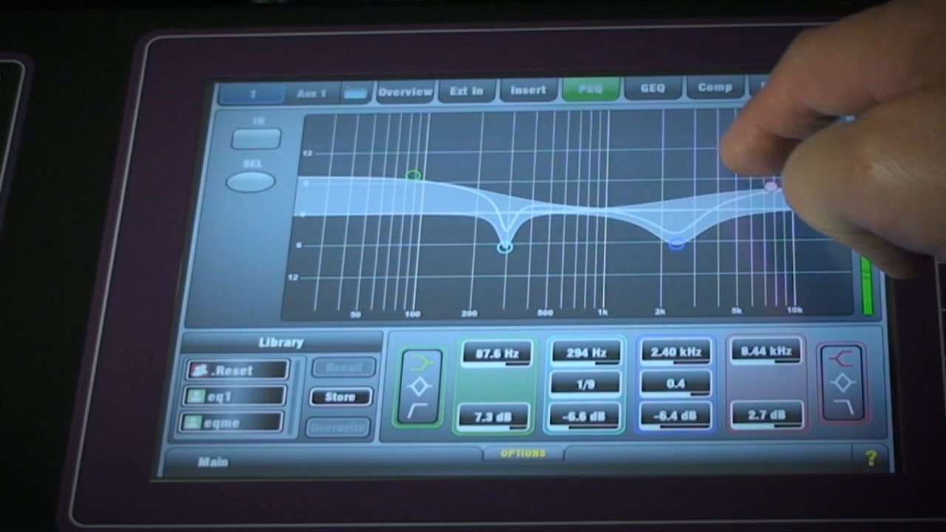
{"action": "left_click_drag", "start_coordinate": [772, 188], "coordinate": [772, 218]}
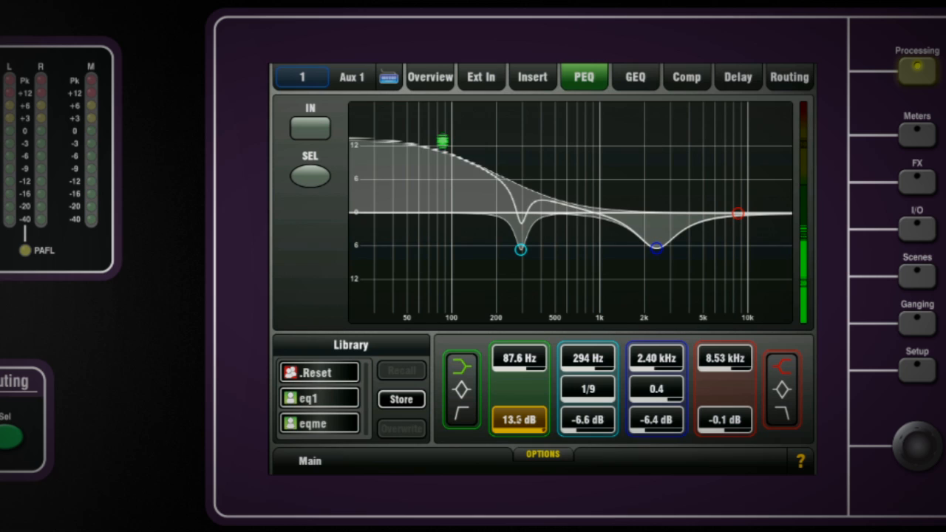
{"action": "left_click_drag", "start_coordinate": [440, 139], "coordinate": [441, 181]}
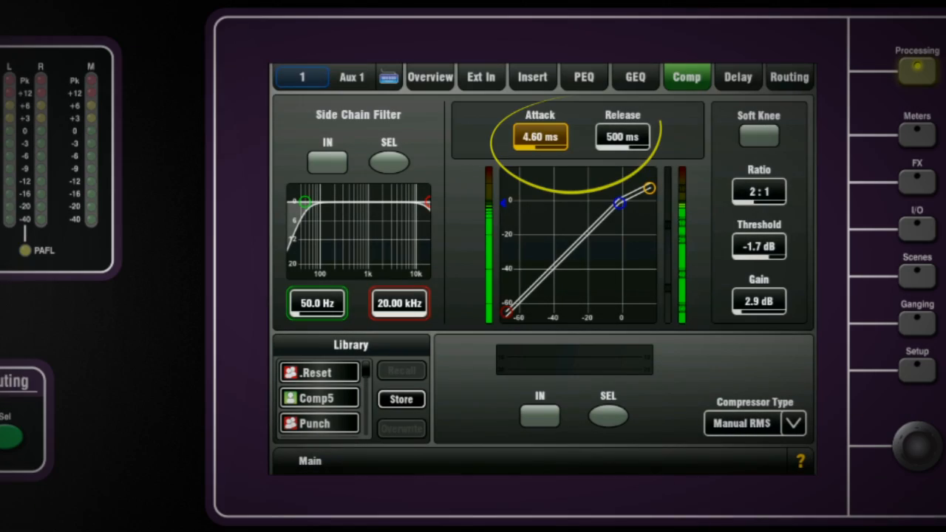
- Select the compressor release time and keep Manual RMS as the compressor type
{"action": "left_click", "coordinate": [622, 136]}
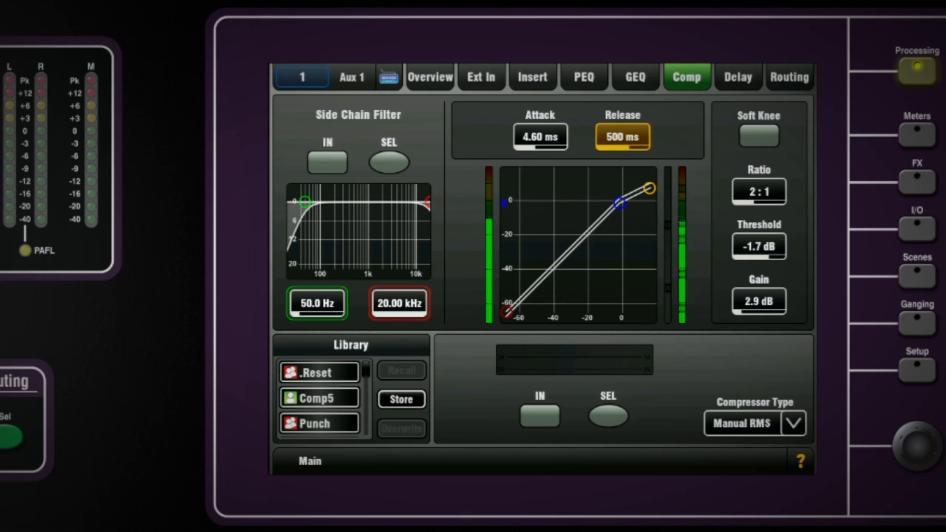
{"action": "left_click", "coordinate": [740, 422]}
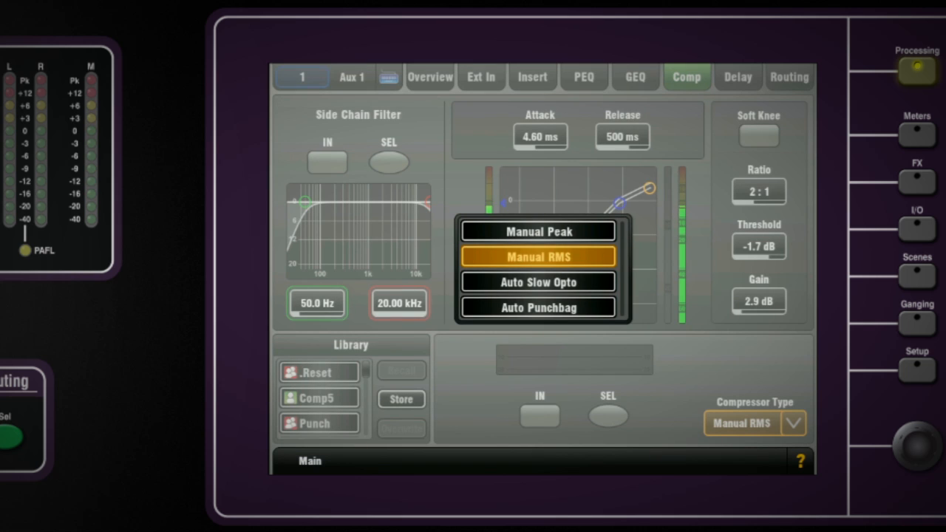
{"action": "left_click", "coordinate": [537, 257]}
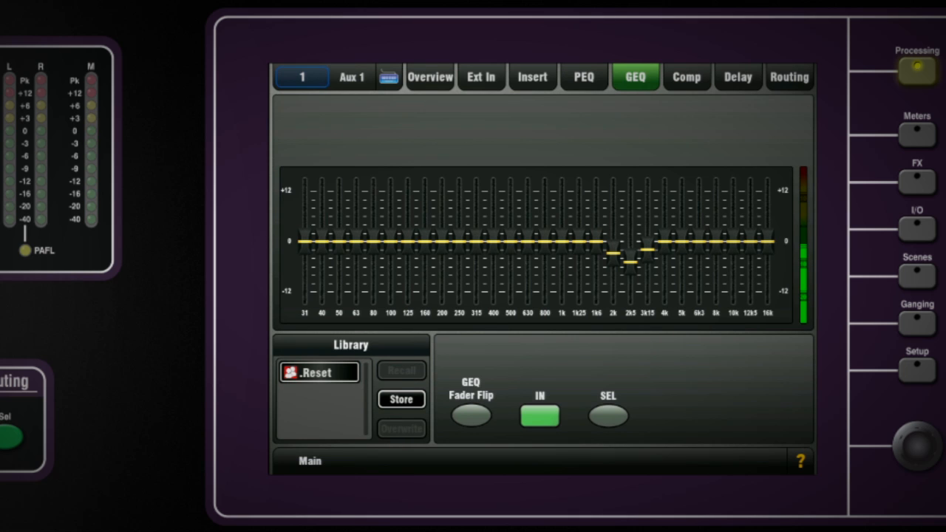
- Cut the 2k, 2k5 and 3k15 graphic EQ bands on Aux 1
{"action": "left_click_drag", "start_coordinate": [629, 258], "coordinate": [629, 181]}
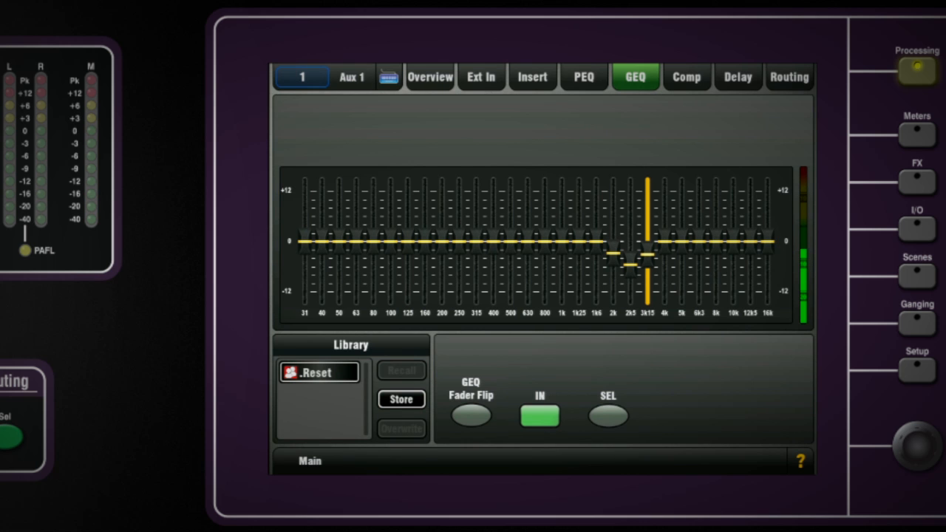
{"action": "left_click", "coordinate": [916, 366]}
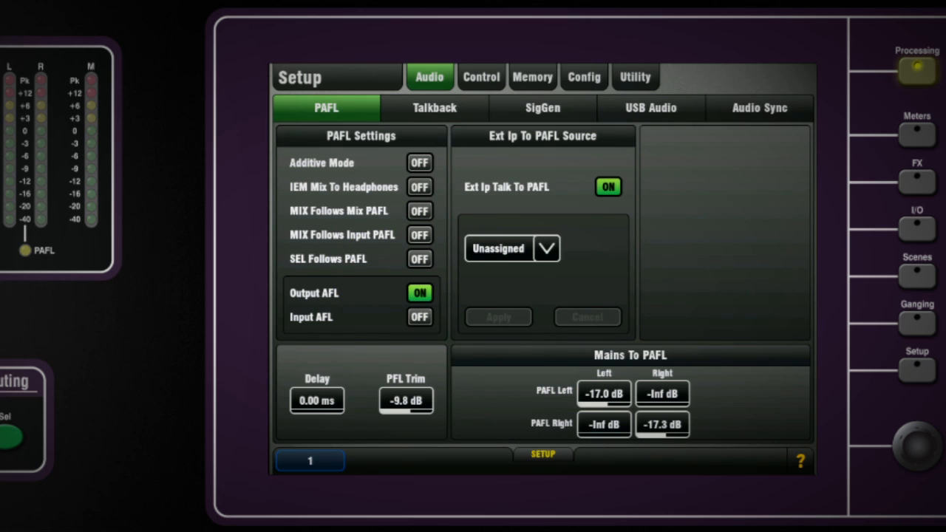
- Switch on SEL Follows PAFL and MIX Follows Mix PAFL in the PAFL setup
{"action": "left_click", "coordinate": [419, 259]}
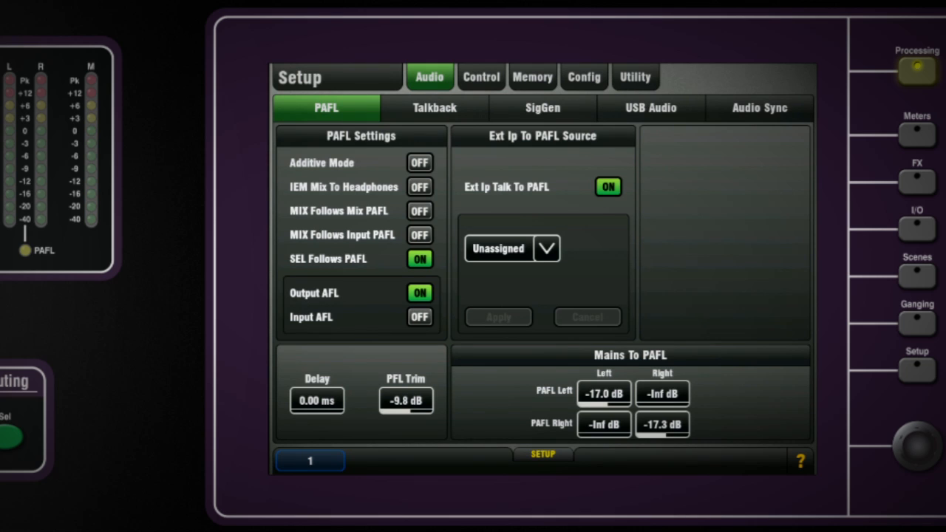
{"action": "left_click", "coordinate": [419, 211]}
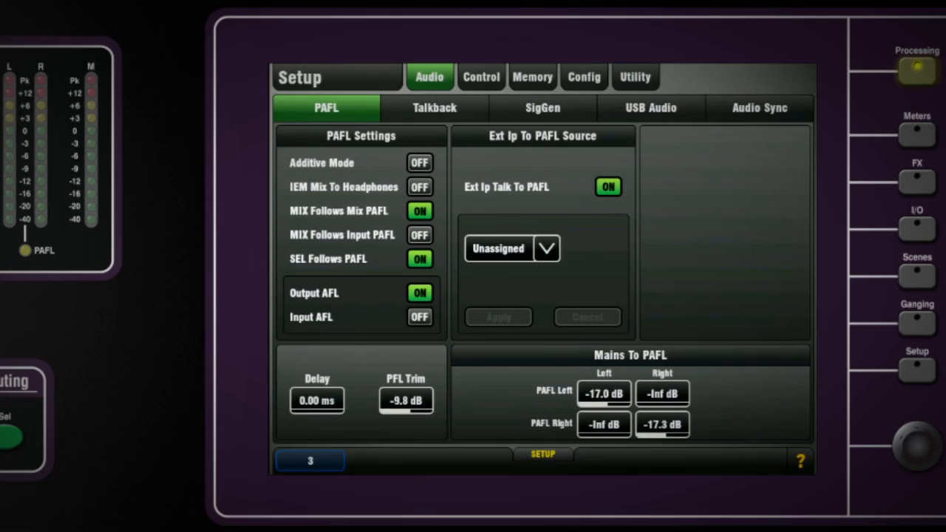
{"action": "left_click", "coordinate": [916, 71]}
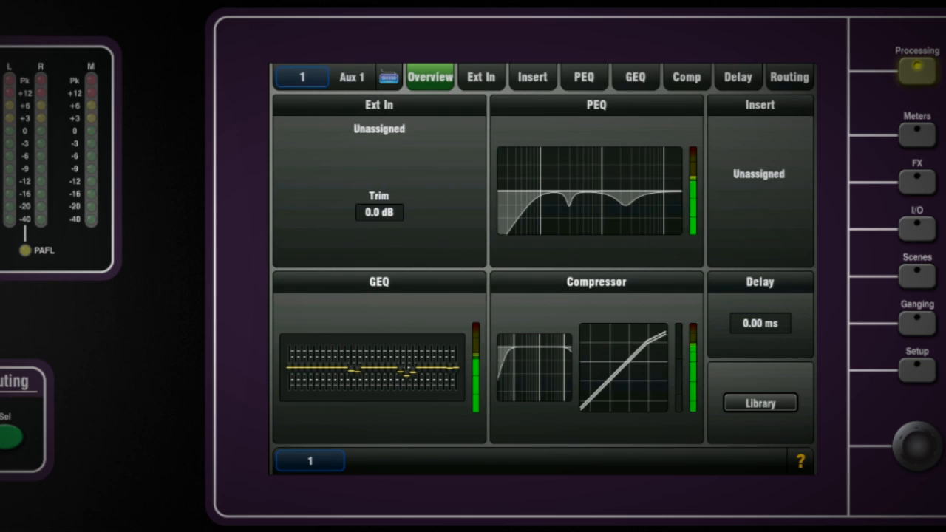
- Store Aux 1's processing as a new library preset named eq3
{"action": "left_click", "coordinate": [759, 402]}
{"action": "type", "text": "e"}
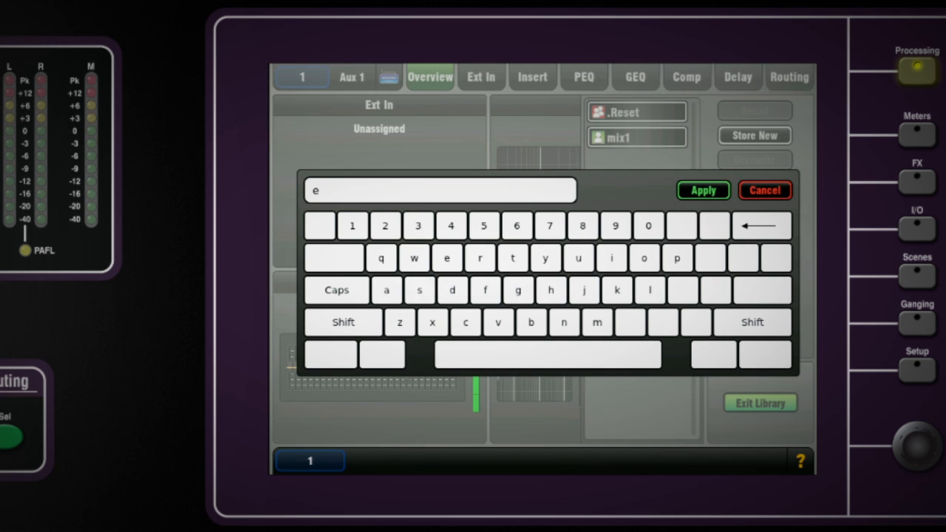
{"action": "type", "text": "q3"}
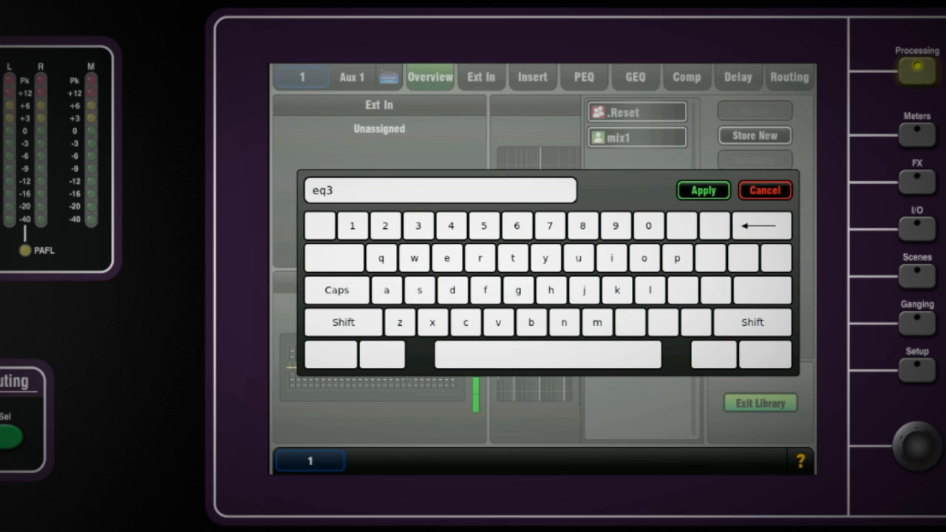
{"action": "left_click", "coordinate": [702, 190]}
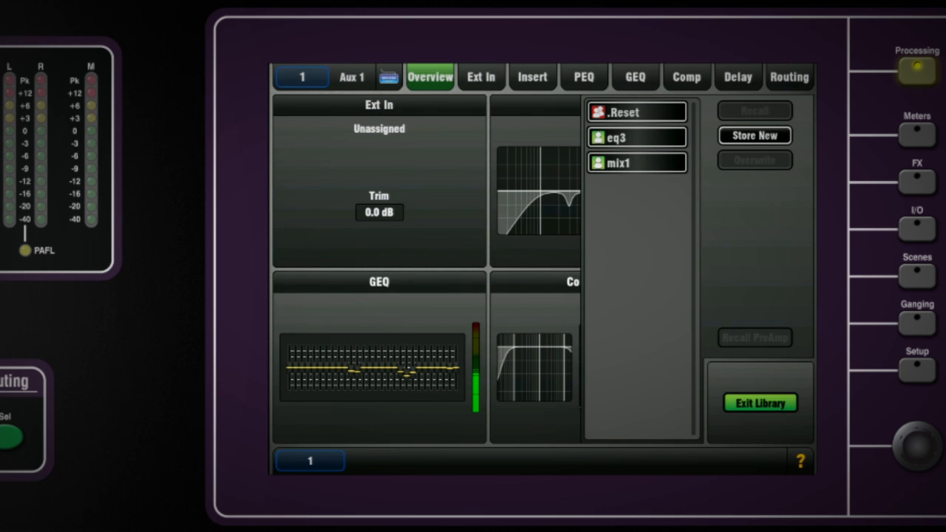
{"action": "left_click", "coordinate": [788, 77]}
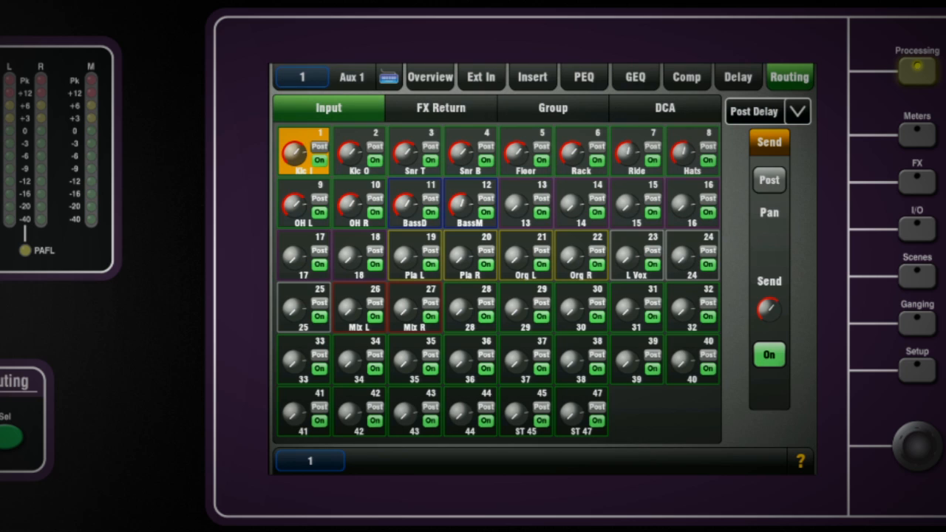
- Assign Aux 1 to DCA 1 on the Routing DCA page
{"action": "left_click", "coordinate": [663, 108]}
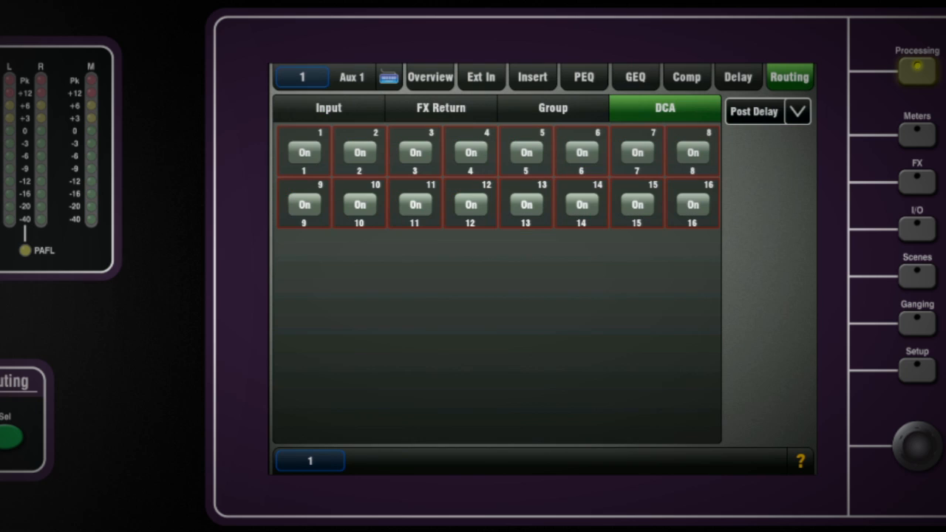
{"action": "left_click", "coordinate": [304, 152]}
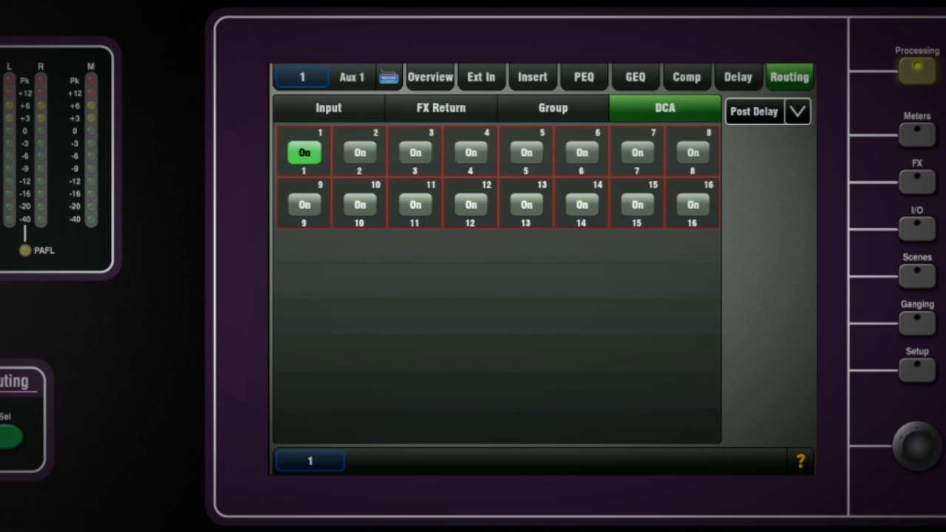
{"action": "left_click", "coordinate": [480, 77]}
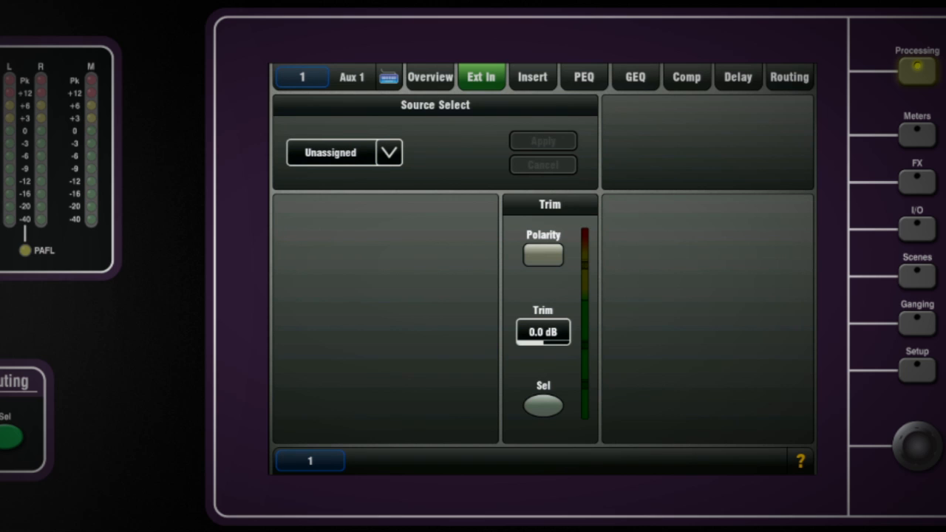
- Set Aux 1's external input source to I/O Port In, socket 1
{"action": "left_click", "coordinate": [389, 152]}
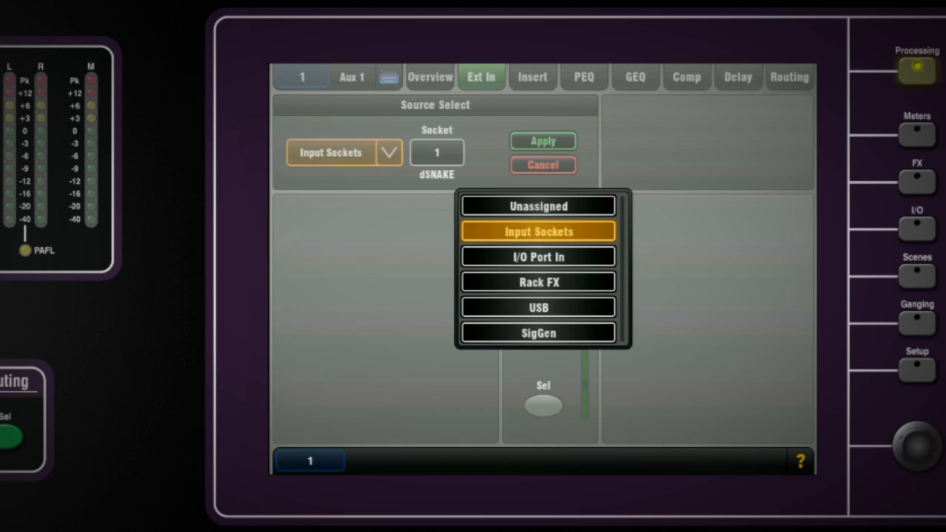
{"action": "left_click", "coordinate": [539, 256]}
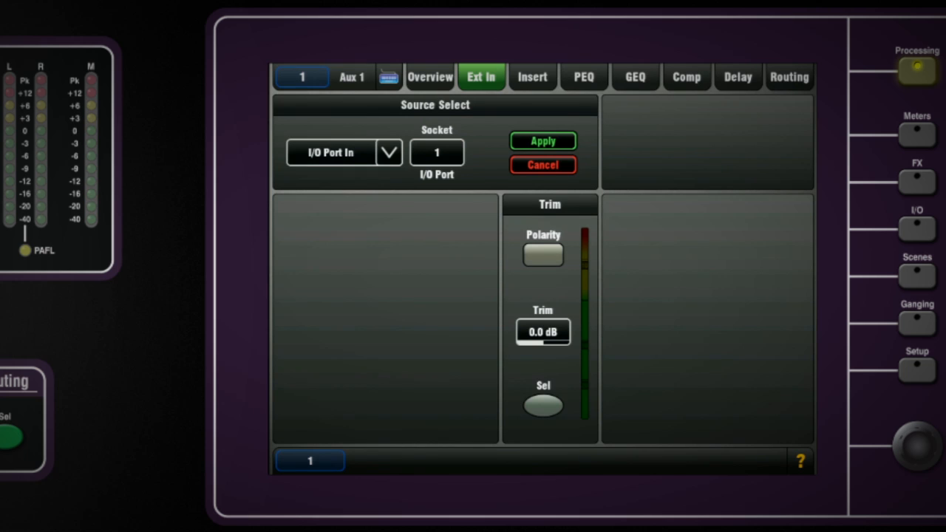
{"action": "left_click", "coordinate": [436, 153]}
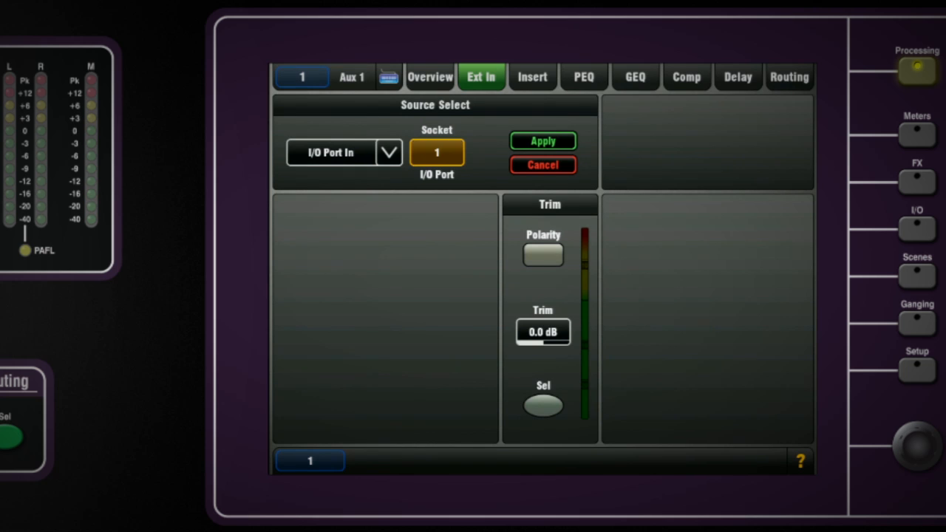
{"action": "left_click", "coordinate": [542, 405]}
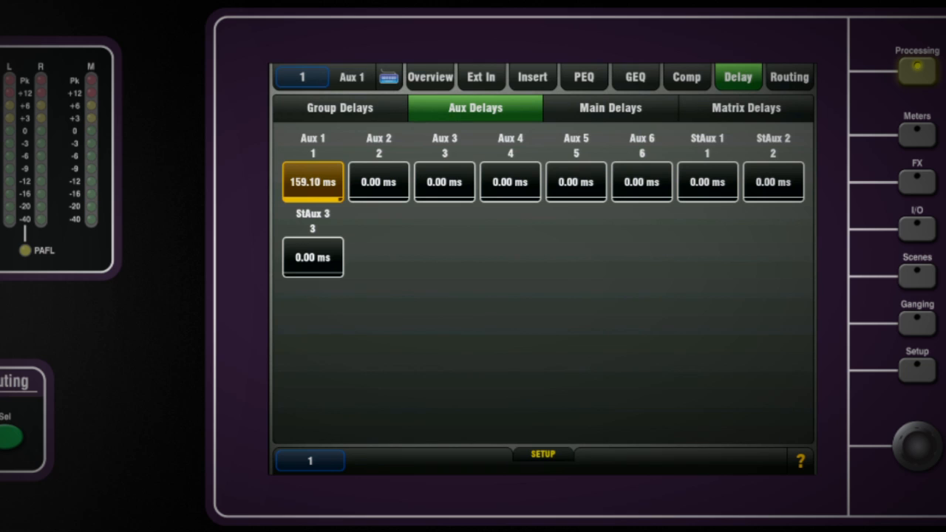
- Patch local output socket 24 to Mono Aux 1 on the I/O Surface page
{"action": "left_click", "coordinate": [543, 454]}
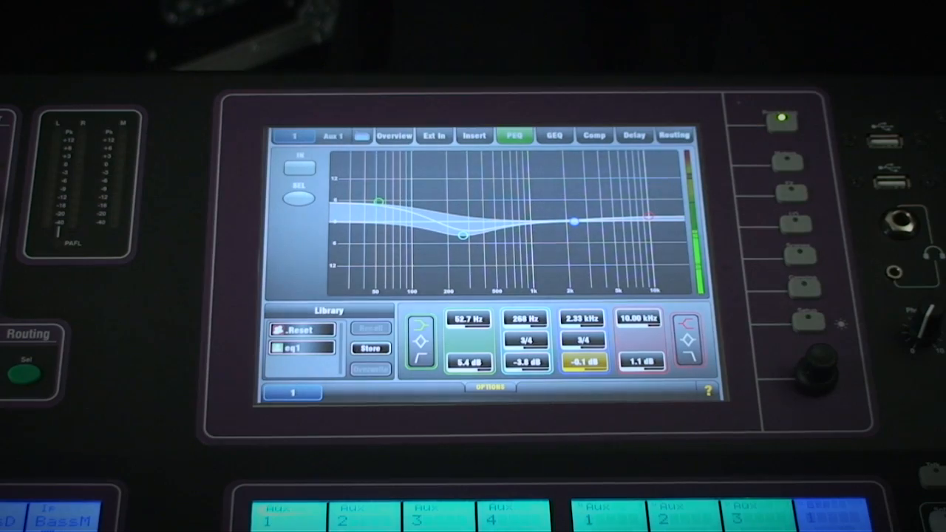
{"action": "left_click", "coordinate": [916, 227]}
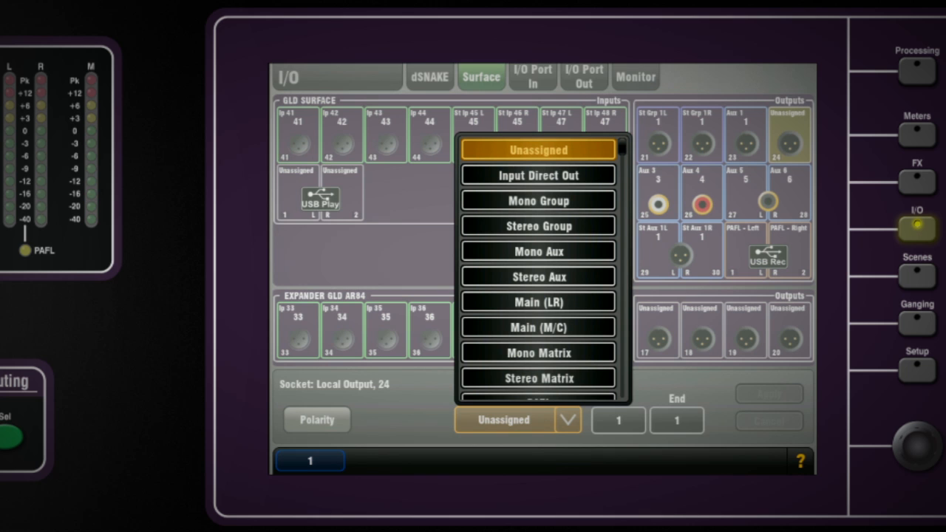
{"action": "left_click", "coordinate": [539, 250]}
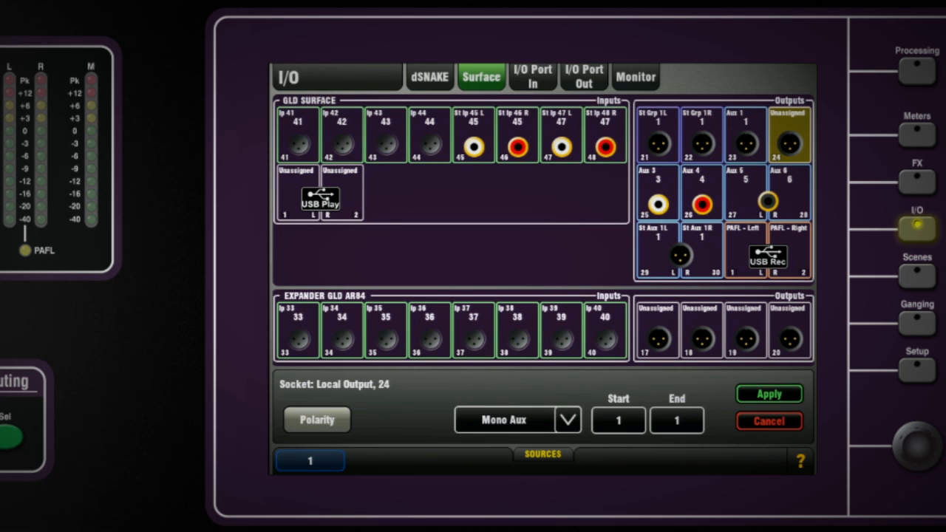